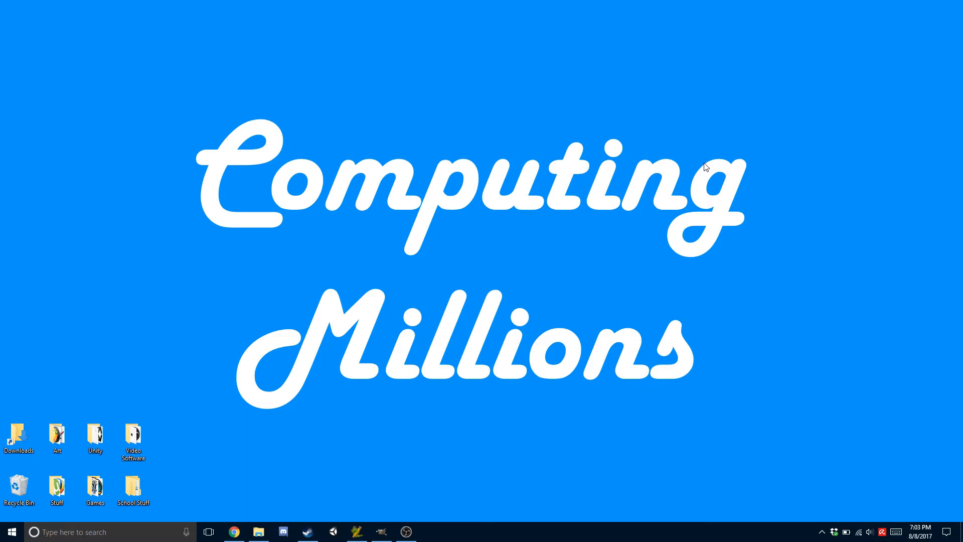
{"action": "mouse_move", "coordinate": [784, 373]}
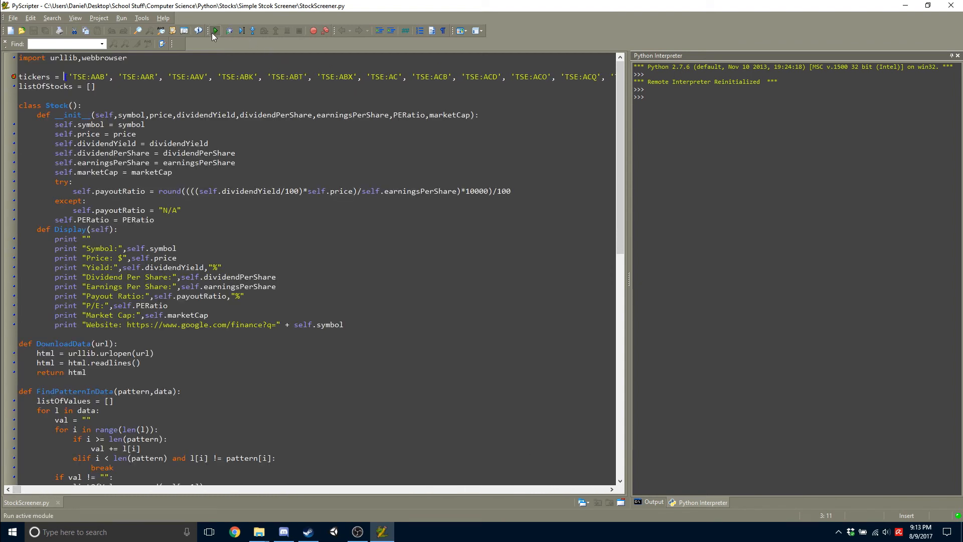
- Run StockScreener.py so it starts downloading the 1505 TSX tickers
{"action": "left_click", "coordinate": [215, 32]}
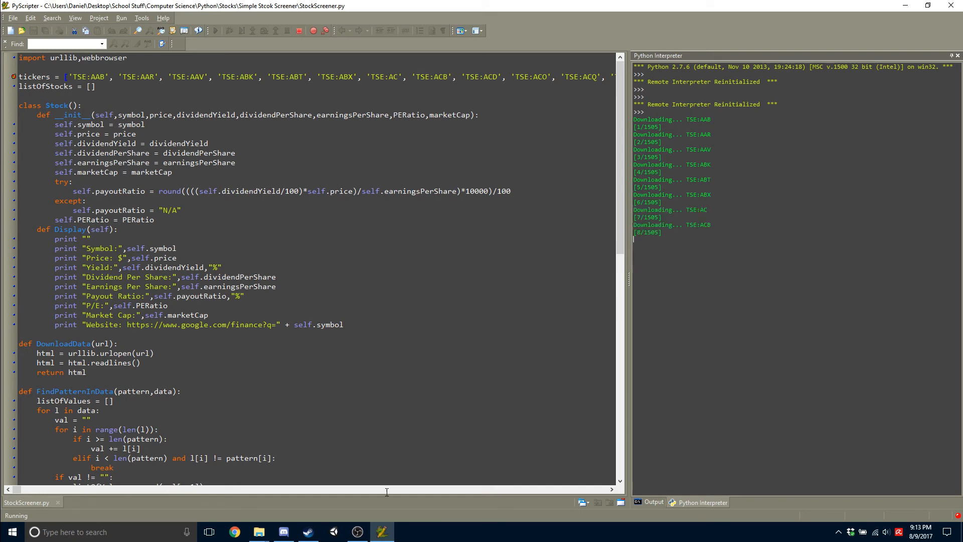
{"action": "mouse_move", "coordinate": [407, 423]}
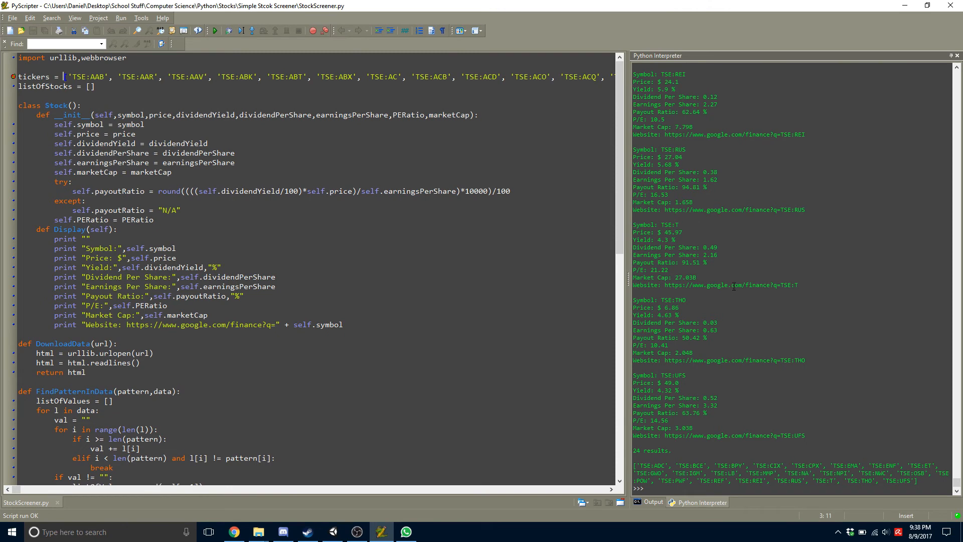
- Review the screening criteria and the 24 printed stocks, then switch to Chrome with the opened stock pages
{"action": "scroll", "scroll_direction": "down", "scroll_amount": 3}
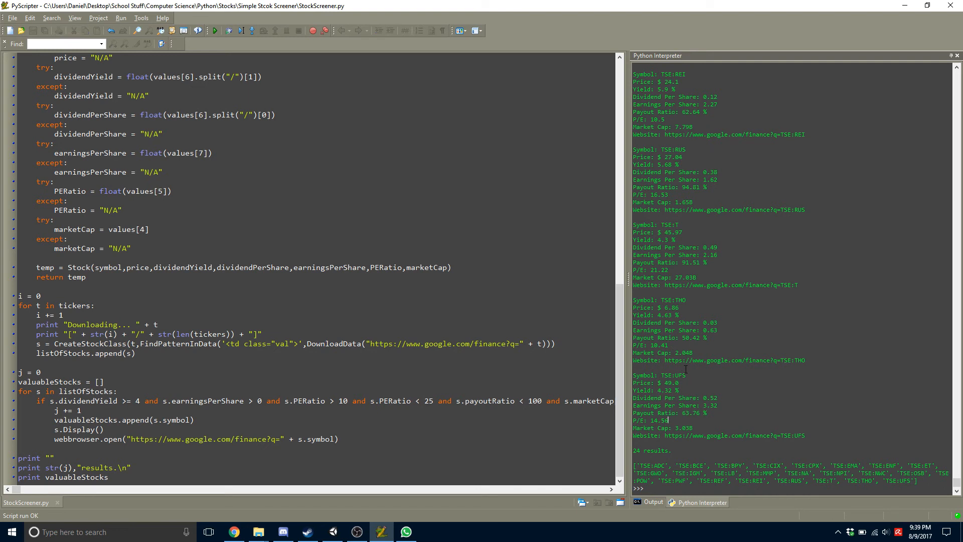
{"action": "scroll", "scroll_direction": "down", "scroll_amount": 3}
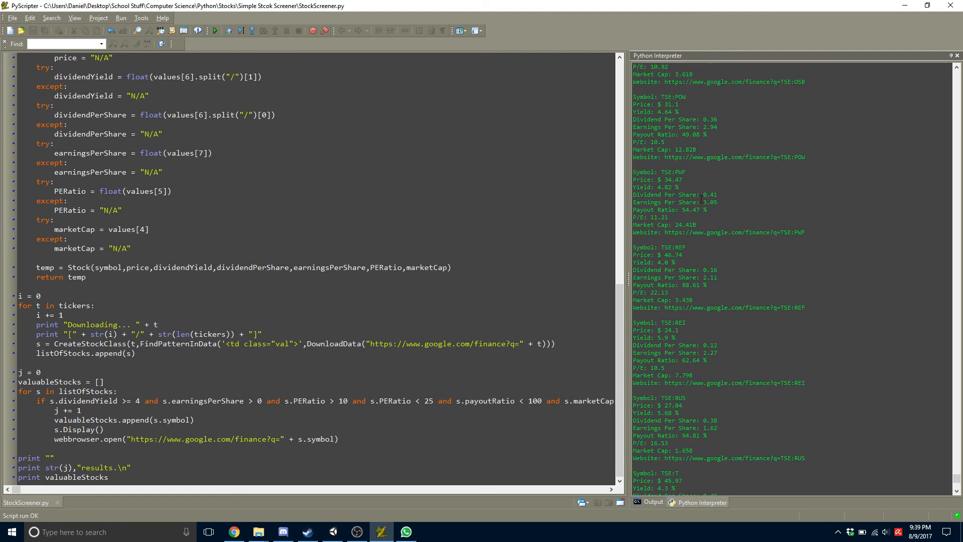
{"action": "double_click", "coordinate": [678, 172]}
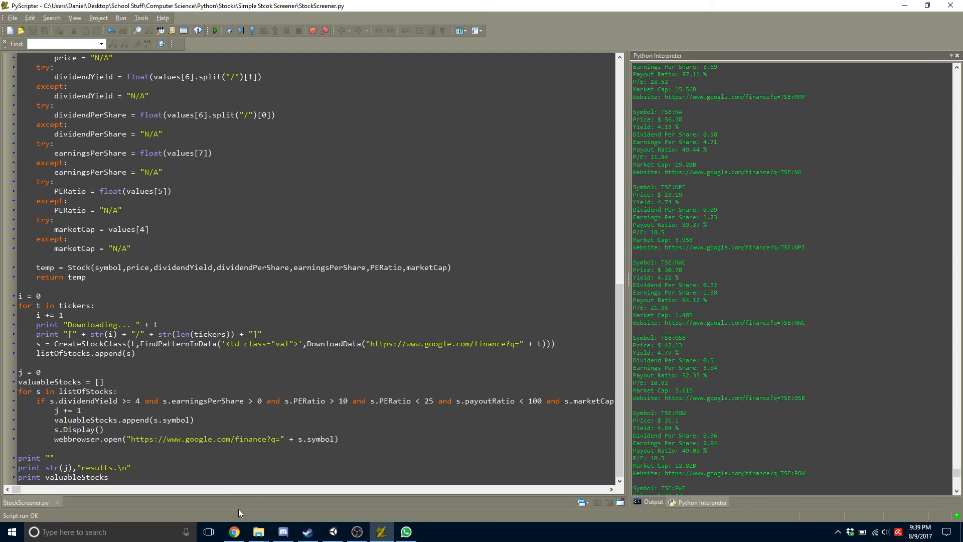
{"action": "left_click", "coordinate": [234, 532]}
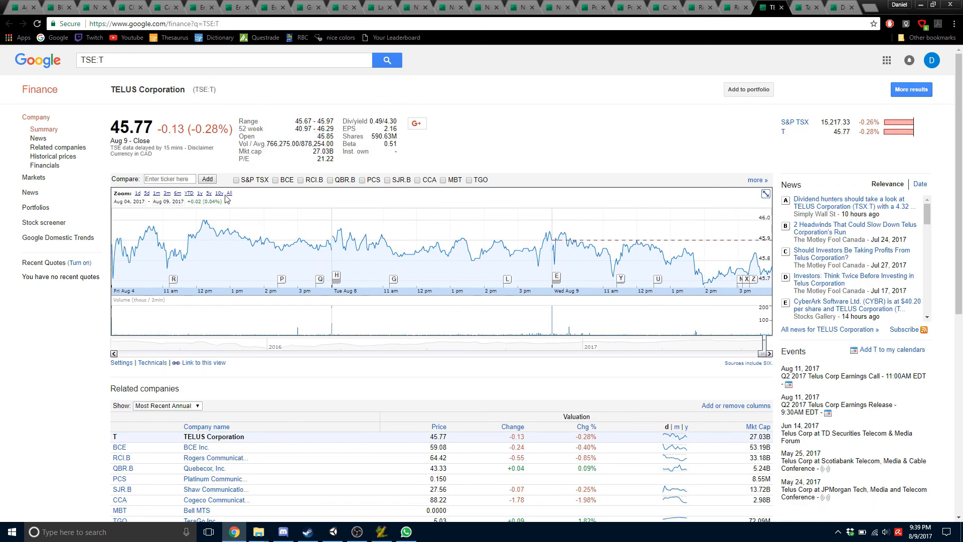
- Show TELUS's full price history, then view its quarterly income statement and balance sheet
{"action": "left_click", "coordinate": [229, 193]}
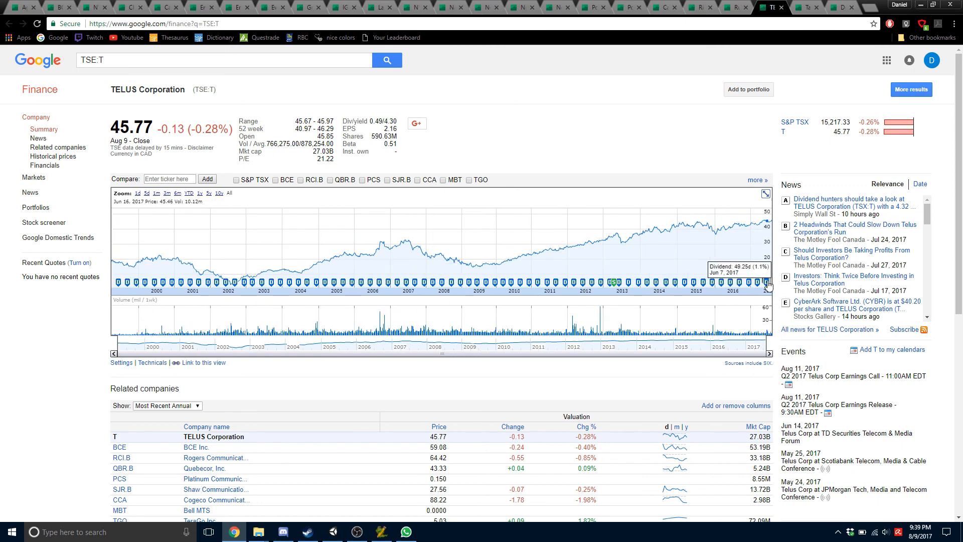
{"action": "mouse_move", "coordinate": [199, 283]}
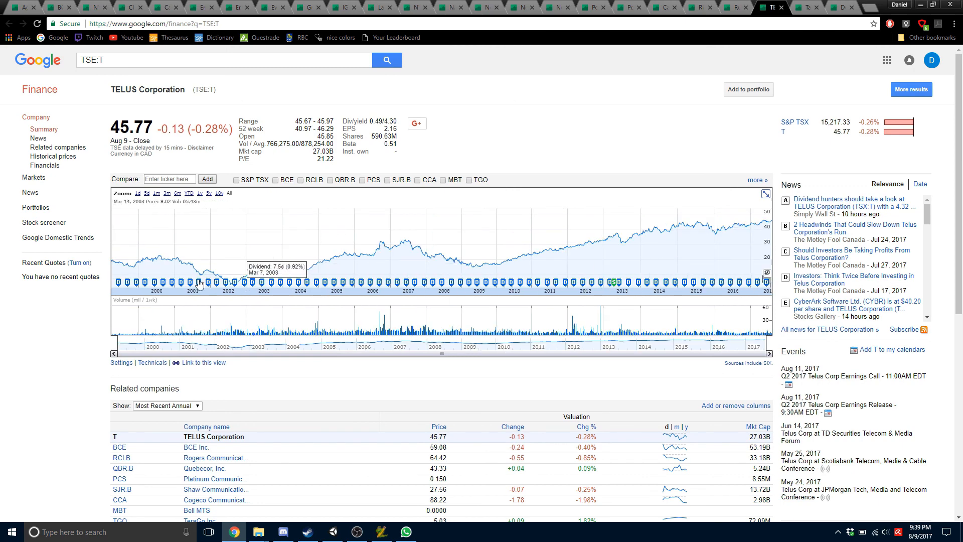
{"action": "mouse_move", "coordinate": [259, 213]}
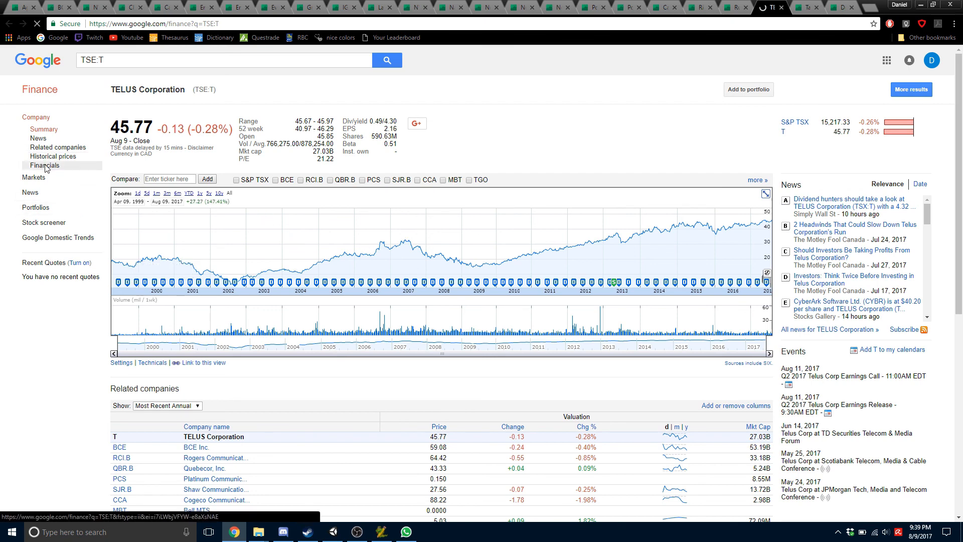
{"action": "left_click", "coordinate": [45, 166]}
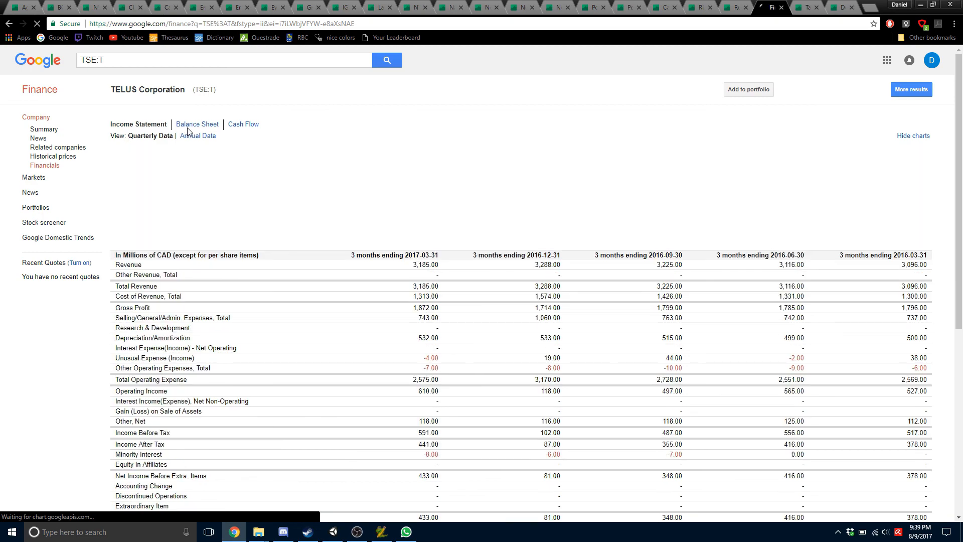
{"action": "scroll", "scroll_direction": "down", "scroll_amount": 3}
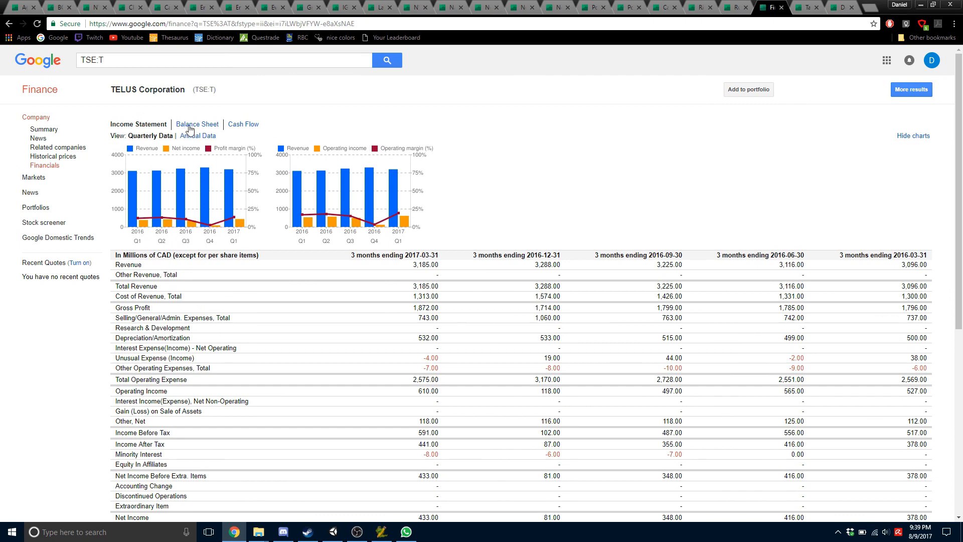
{"action": "left_click", "coordinate": [198, 123]}
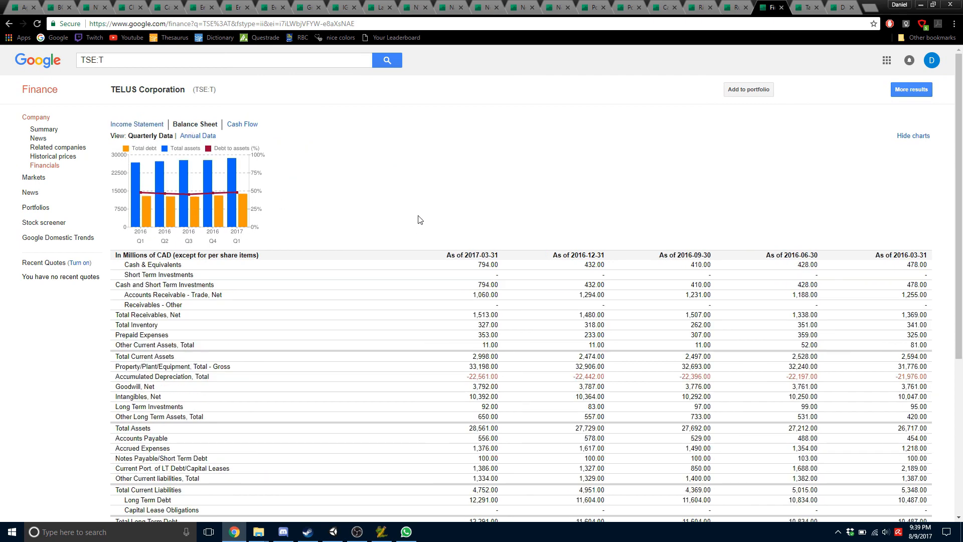
{"action": "scroll", "scroll_direction": "down", "scroll_amount": 3}
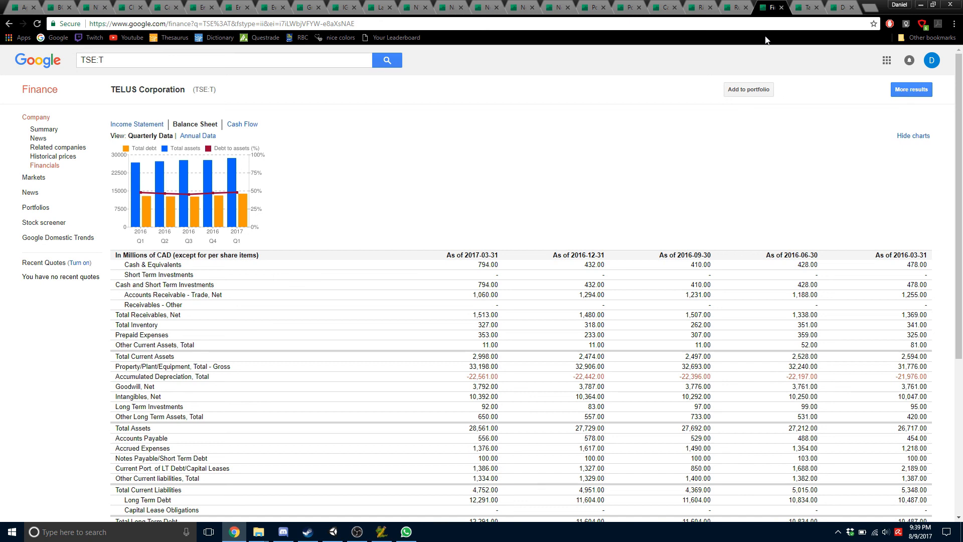
{"action": "mouse_move", "coordinate": [38, 139]}
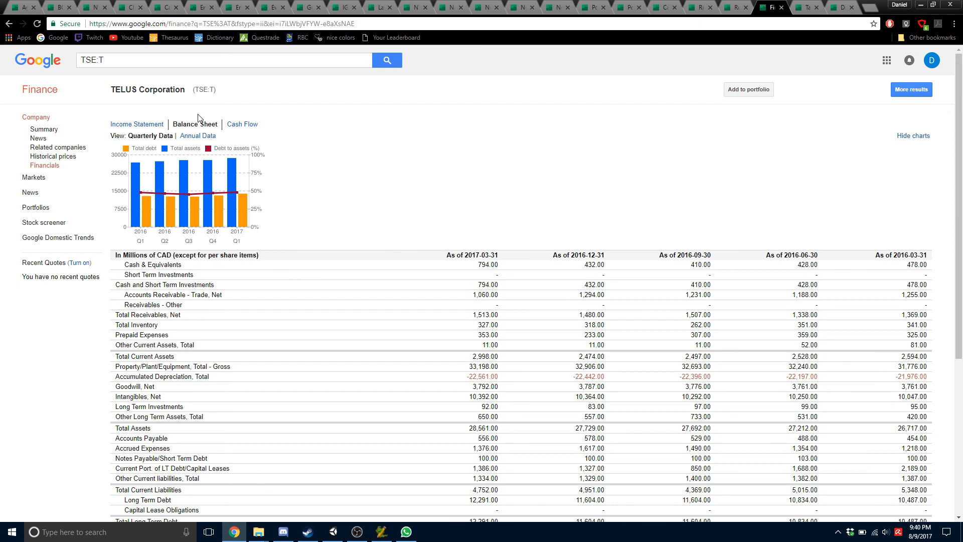
{"action": "mouse_move", "coordinate": [507, 530]}
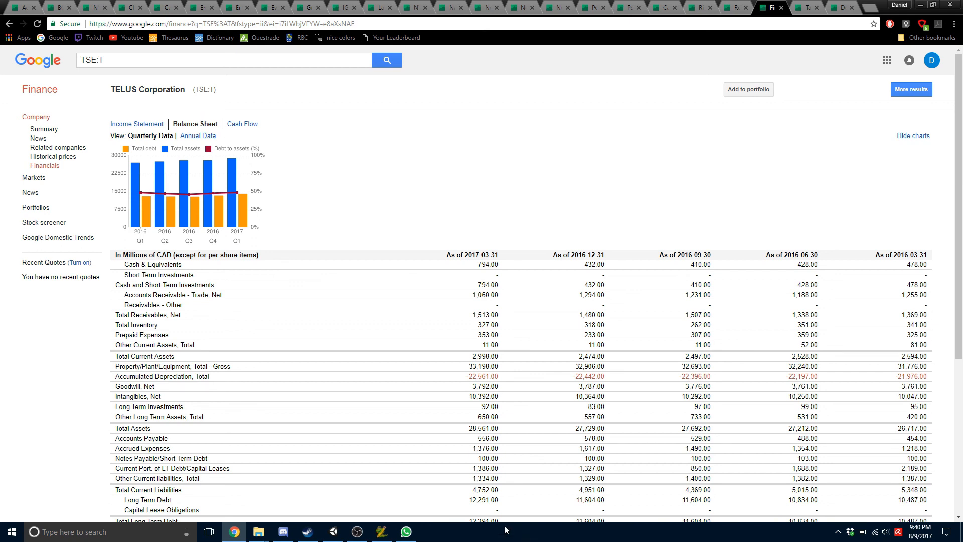